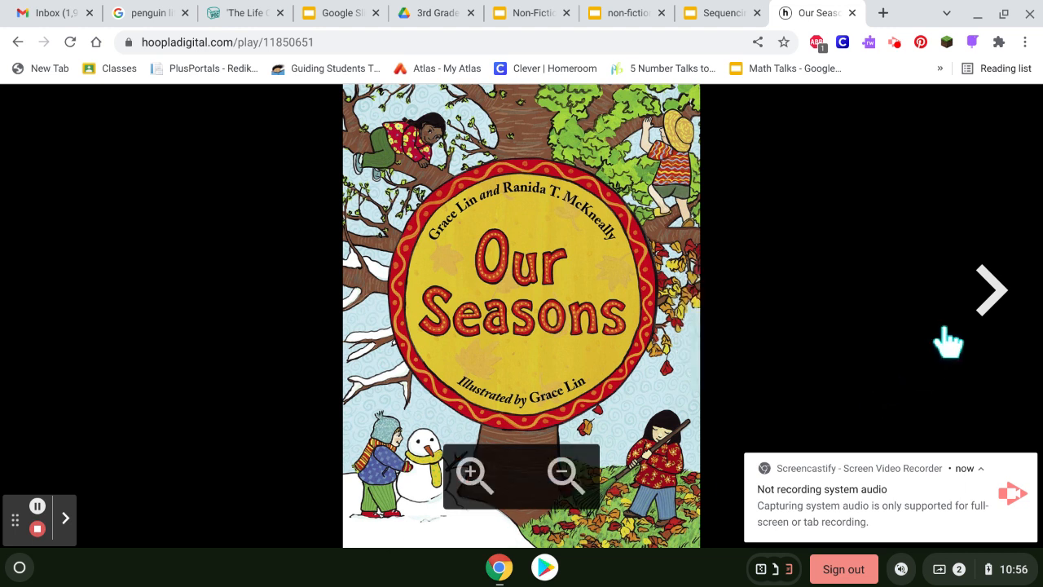
mouse_move(1020, 287)
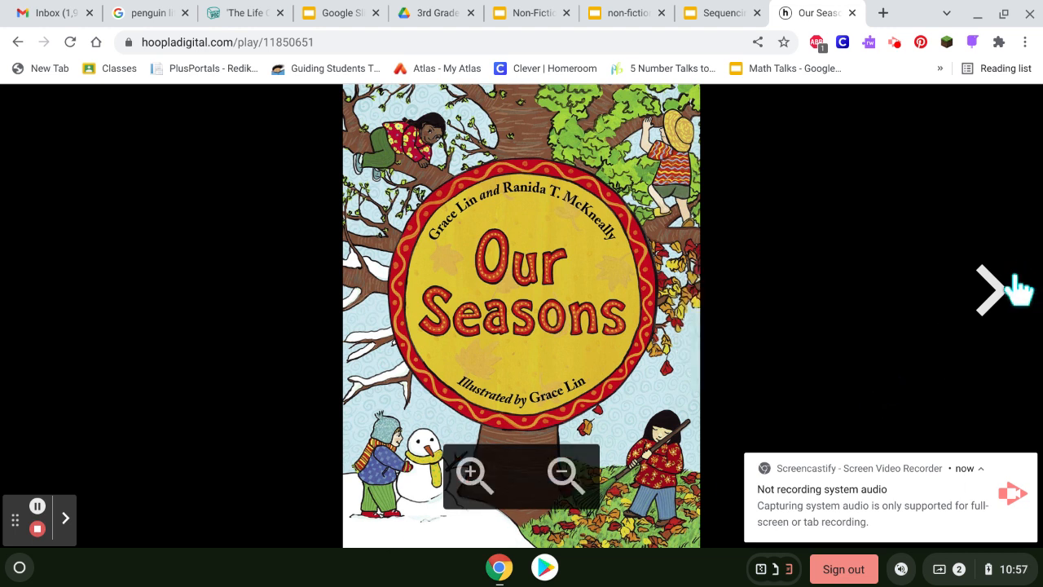
Turn past the cover, title and dedication pages to the opening cold-earth poem.
left_click(990, 290)
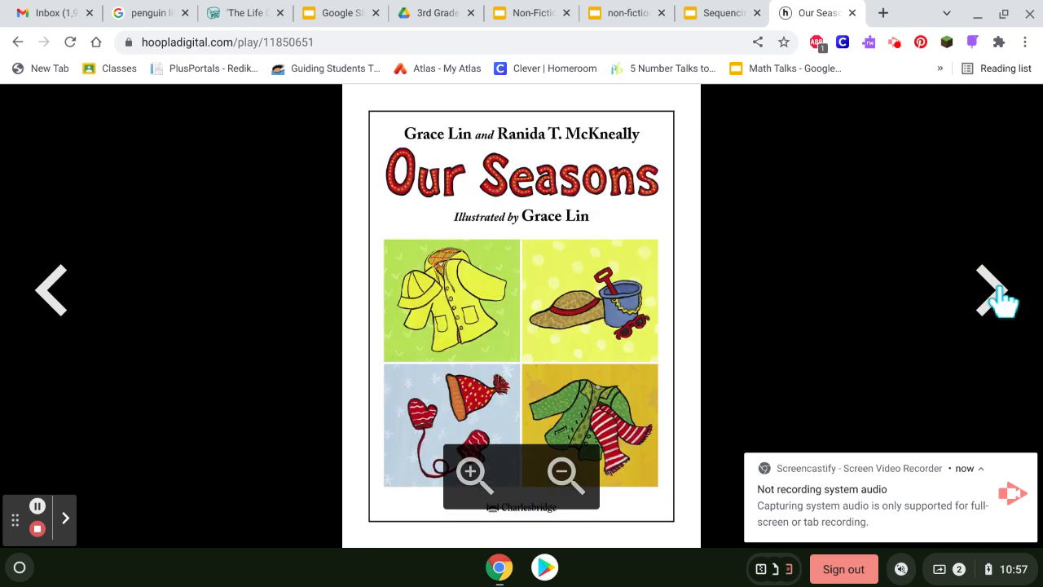
left_click(996, 291)
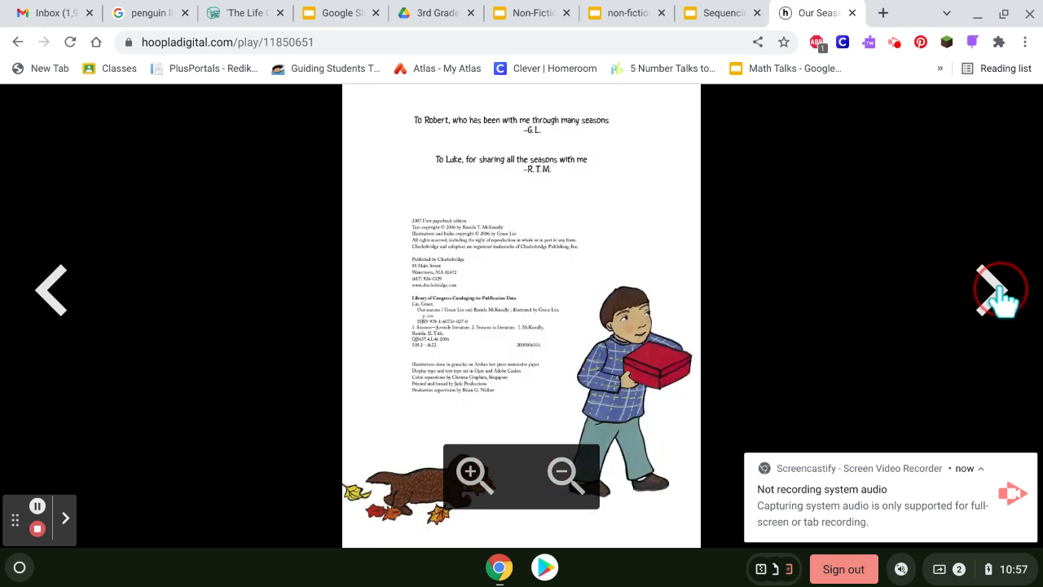
left_click(995, 290)
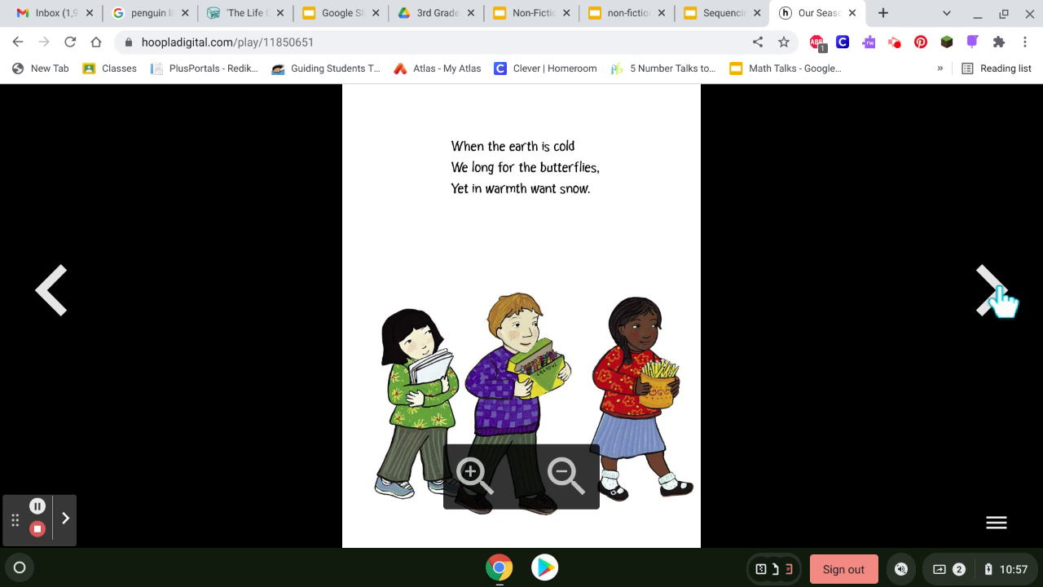
Turn past the children-drawing page to the 'Why do we have seasons?' page.
left_click(996, 290)
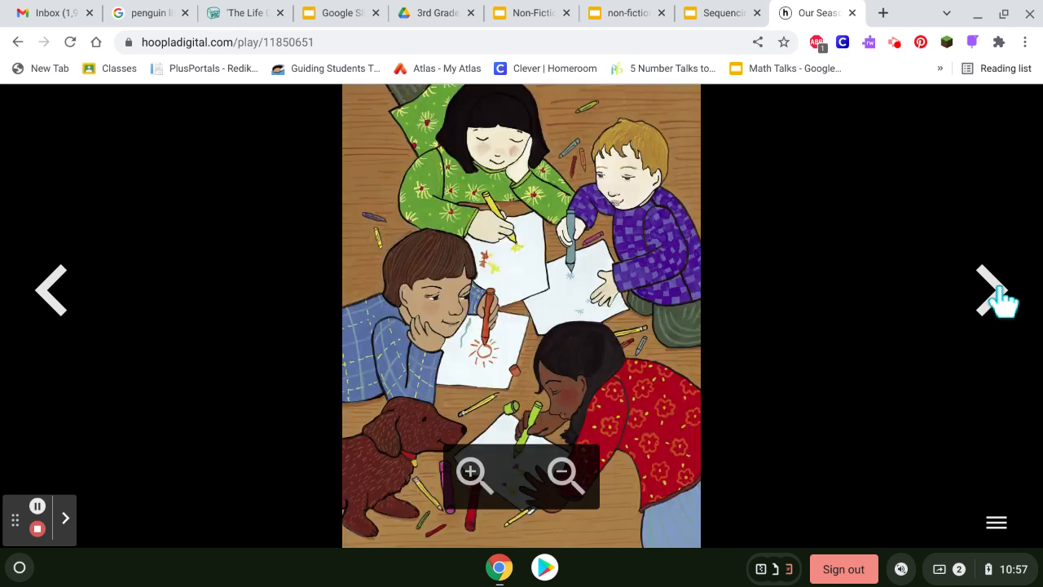
left_click(998, 290)
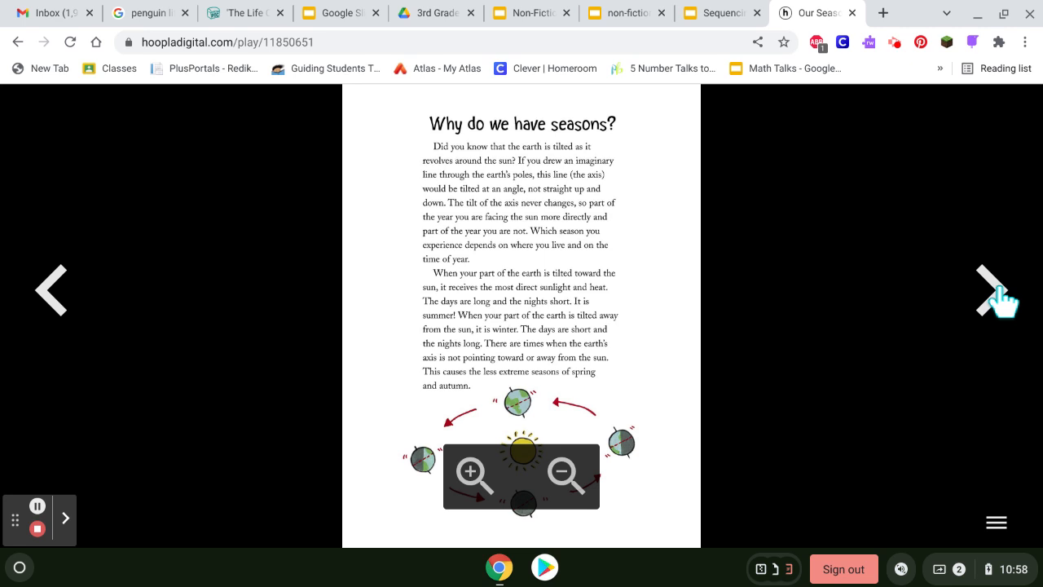
Turn past the Autumn opener to the 'Why do leaves change color?' spread.
left_click(998, 290)
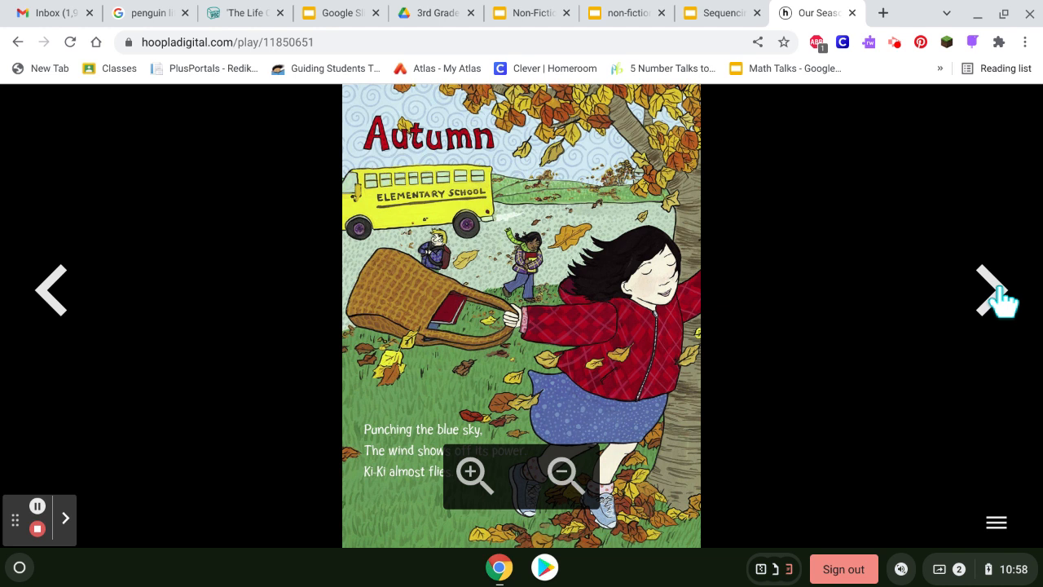
left_click(994, 291)
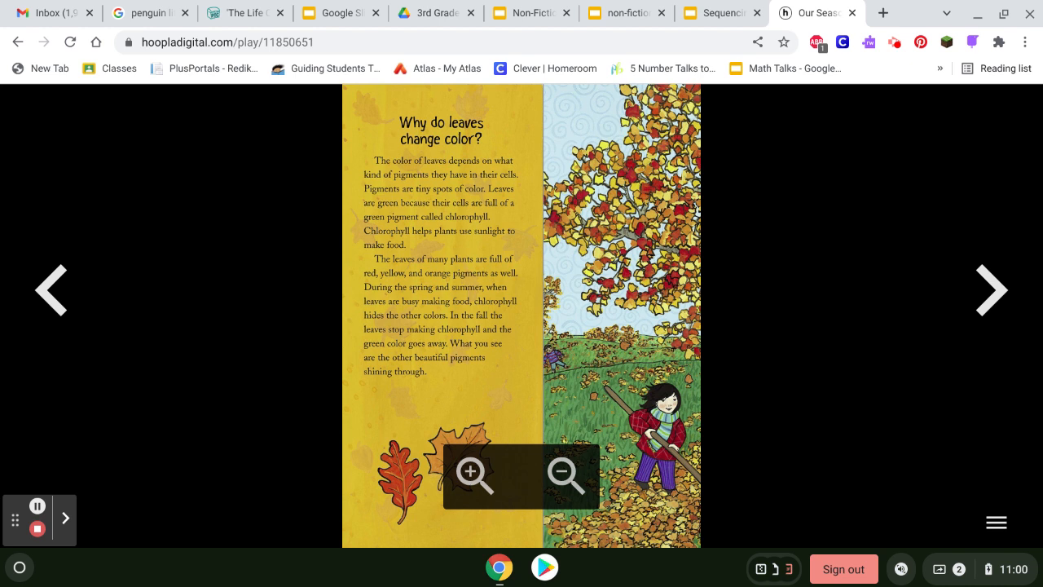
Turn past the raking-leaves poem page to Ki-Ki seeing her breath.
left_click(989, 290)
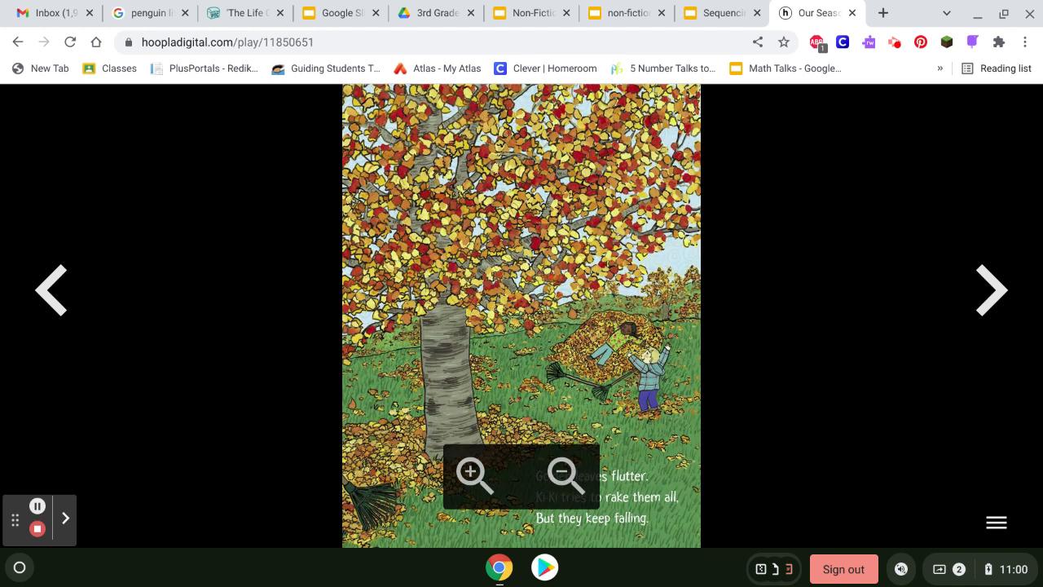
left_click(988, 290)
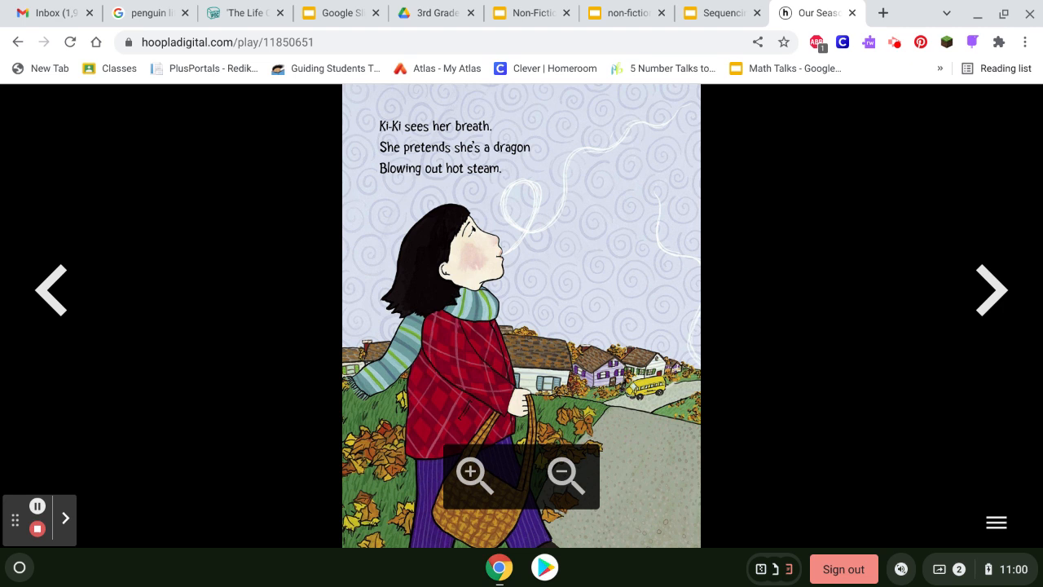
Turn past 'Why do I see my breath?' to the Winter opening page.
left_click(991, 290)
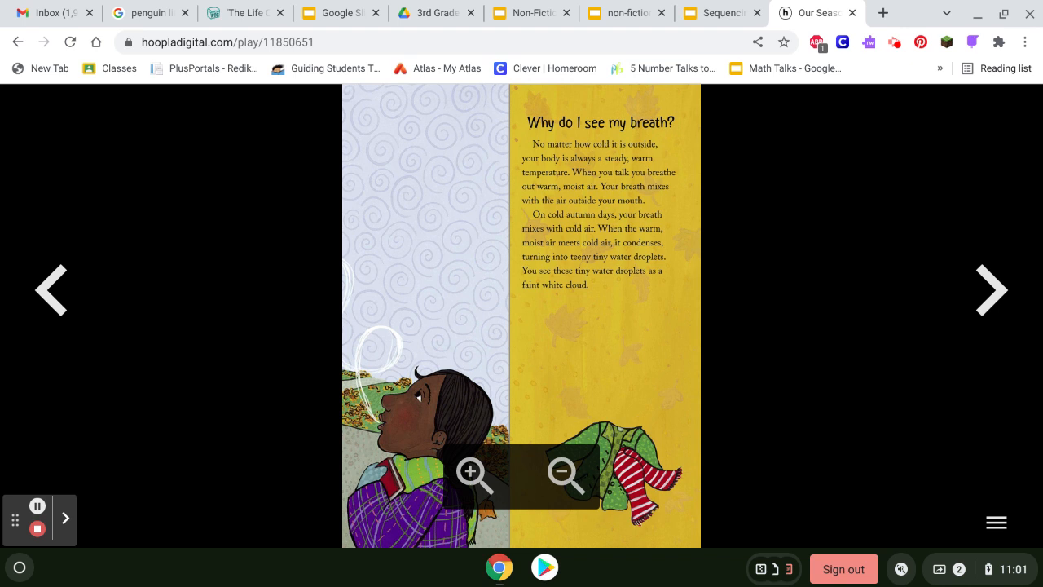
left_click(988, 290)
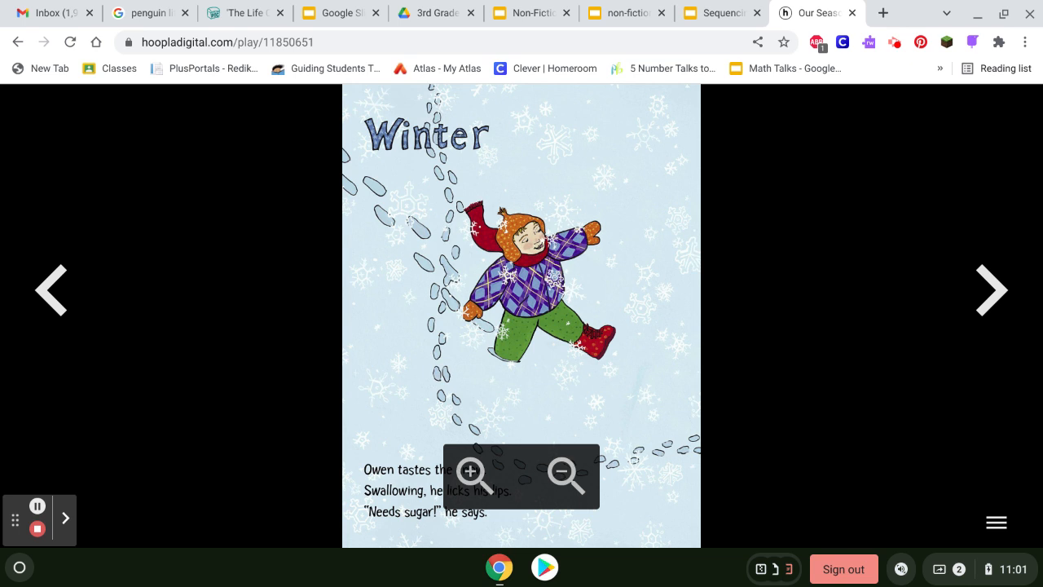
Turn past 'What is snow?' to 'Why is there frost on the window?'.
left_click(990, 290)
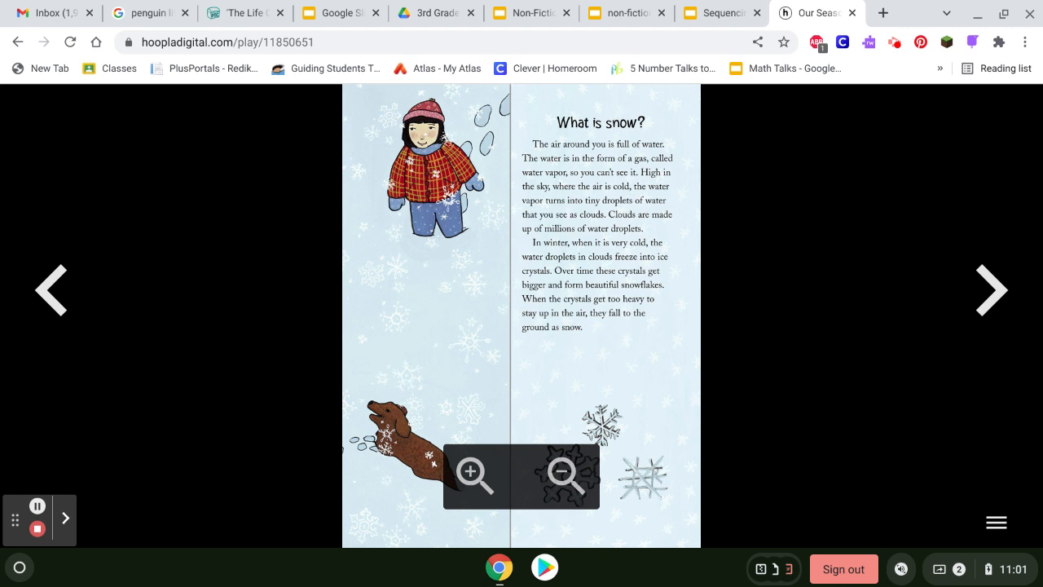
left_click(991, 290)
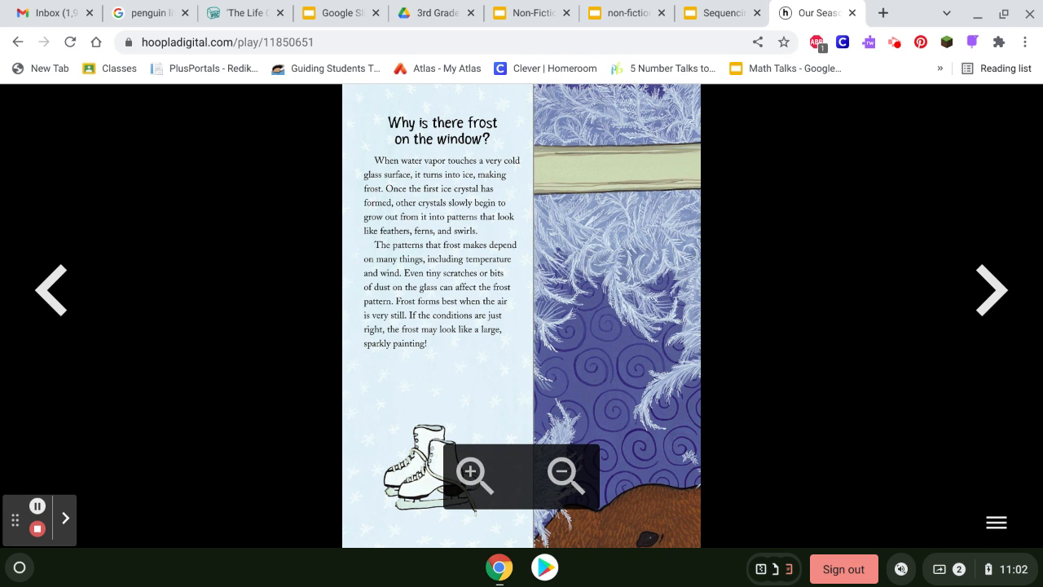
Turn past the frosted-window picture to Owen's red-cheeked snowman page.
left_click(991, 290)
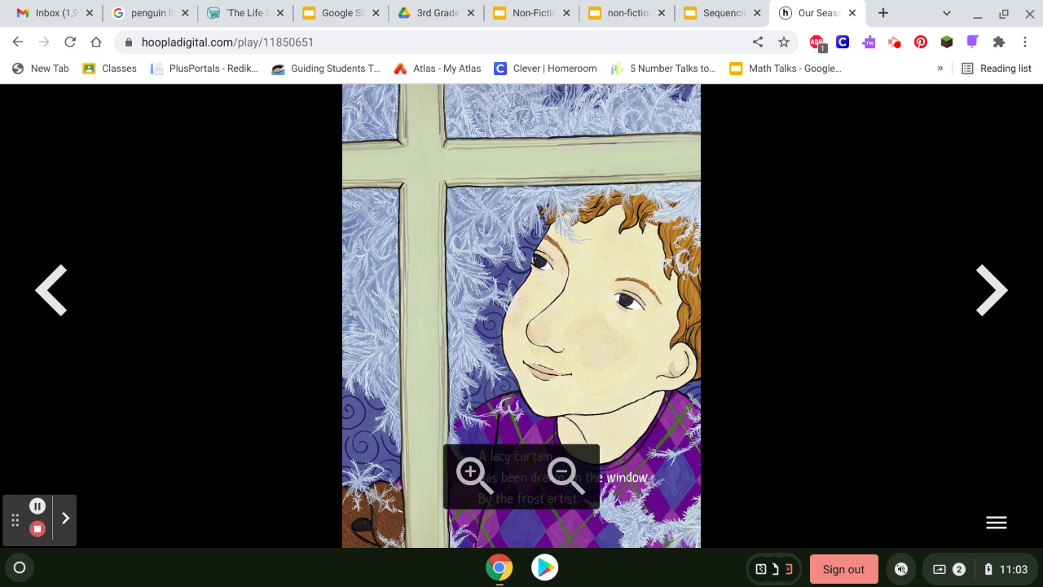
left_click(991, 290)
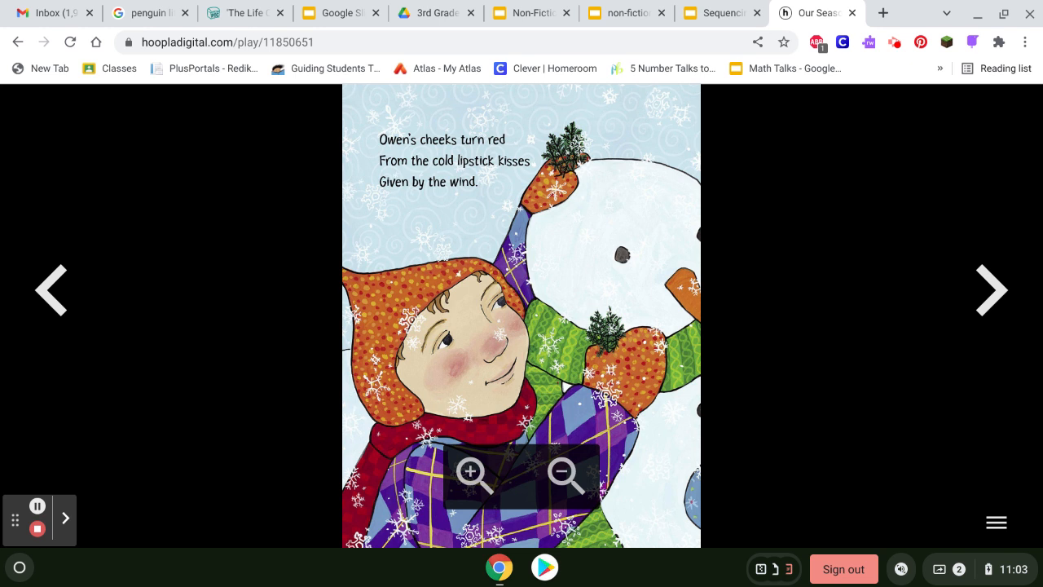
Turn to the 'Why do my cheeks turn red in the cold?' page.
left_click(989, 290)
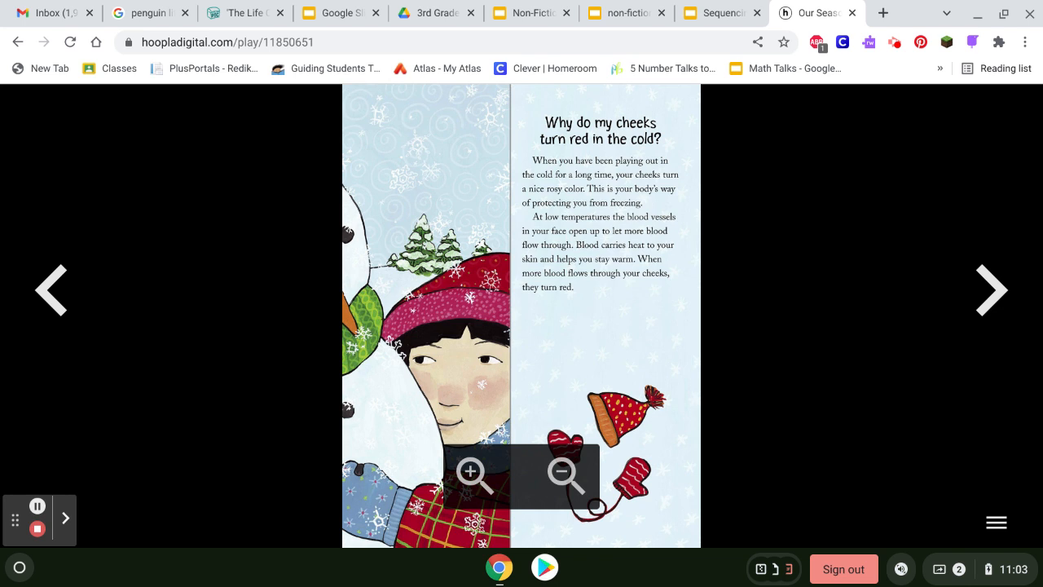
mouse_move(1034, 219)
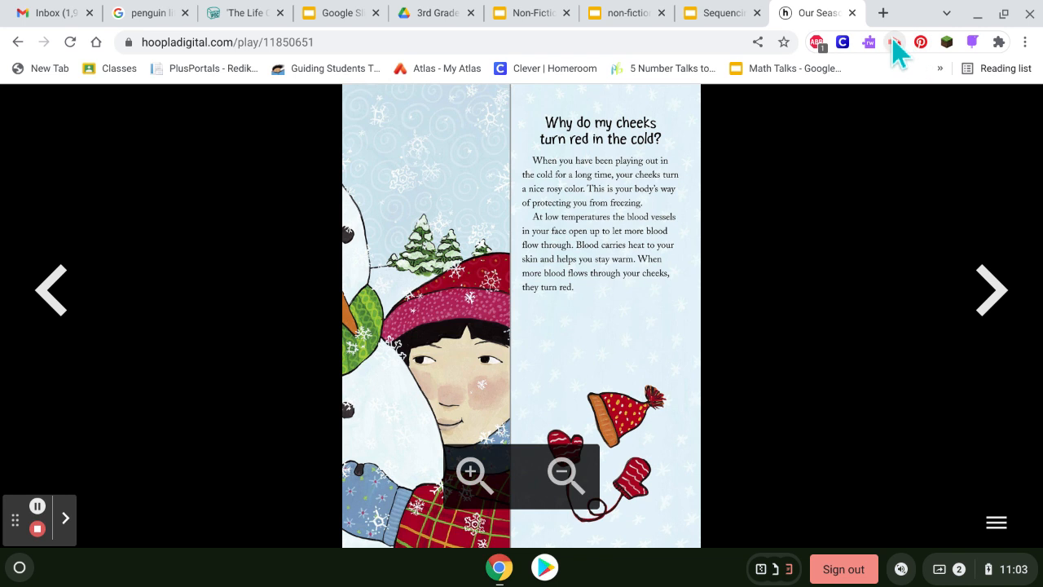
left_click(893, 42)
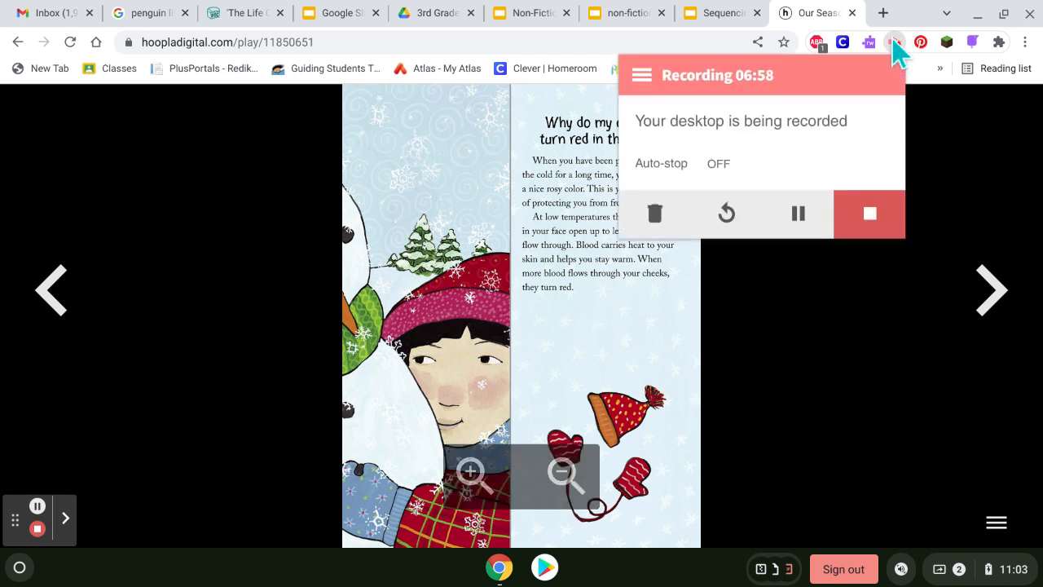